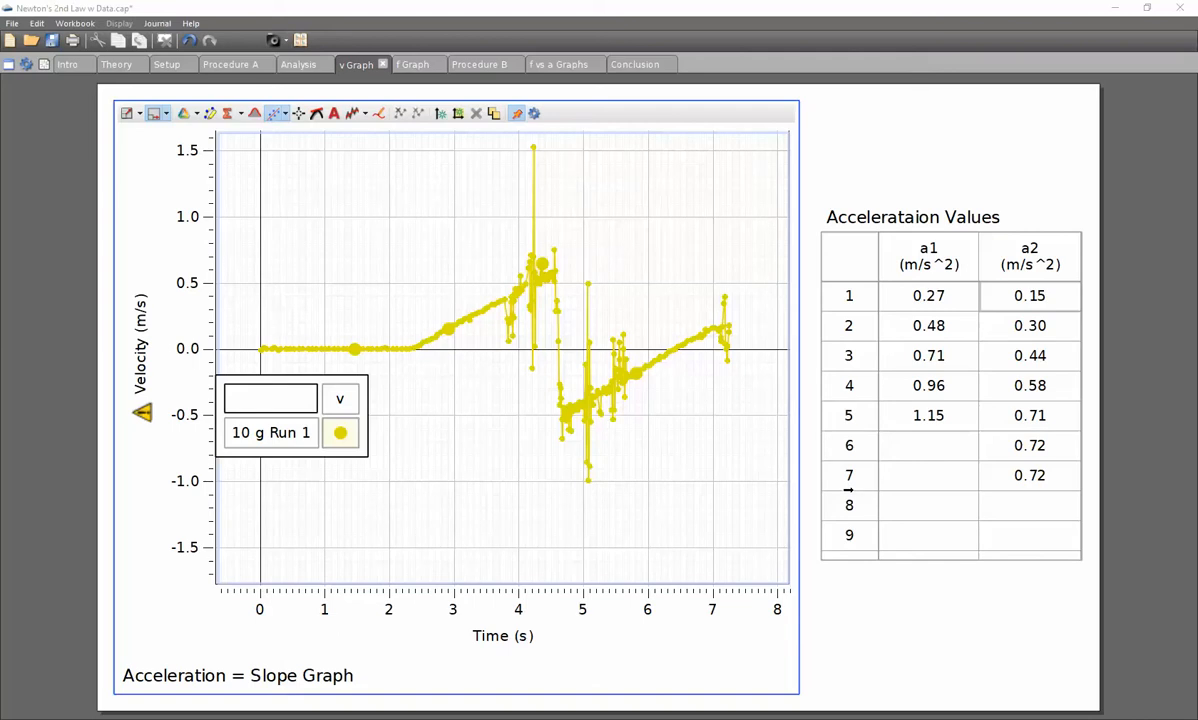
pyautogui.moveTo(548, 240)
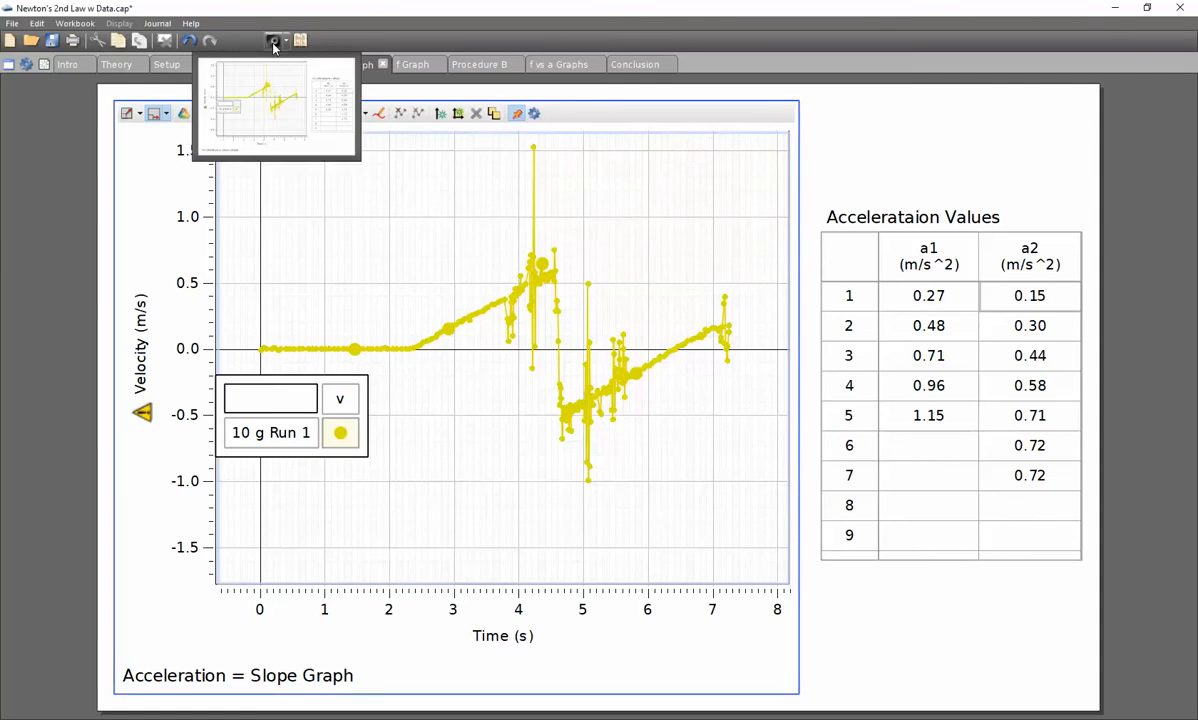
# Step: Capture a snapshot of the 10 g velocity graph page with its acceleration table to the Journal
pyautogui.click(276, 40)
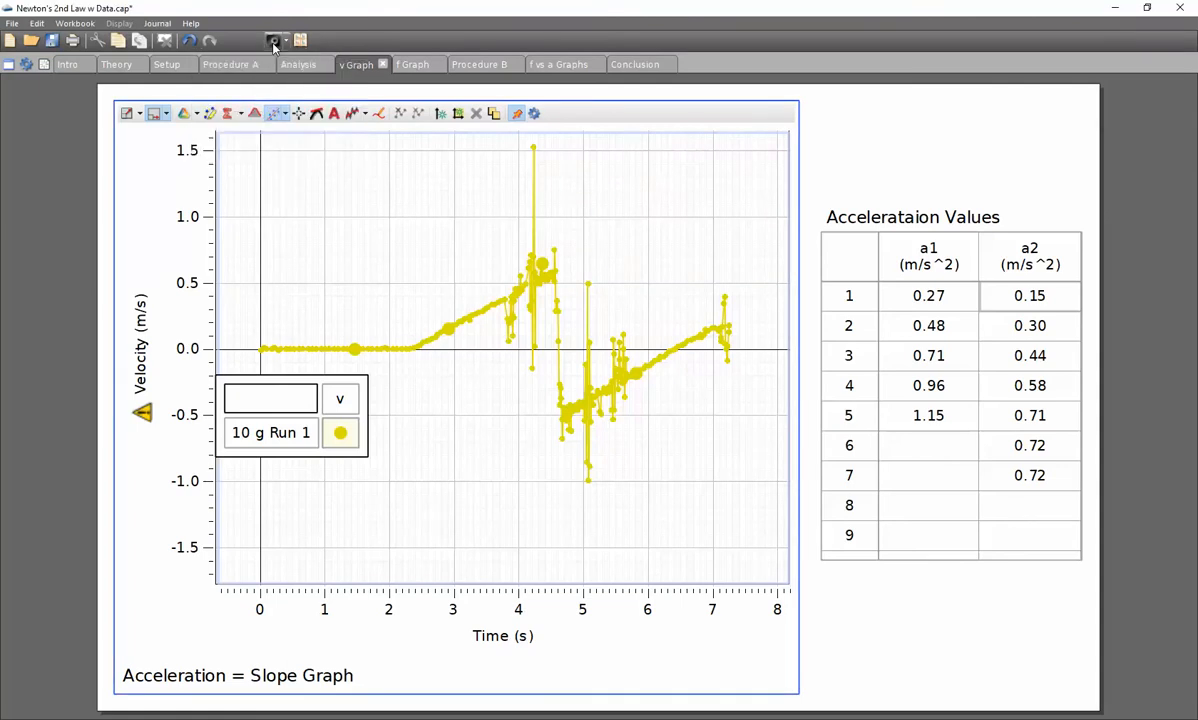
pyautogui.moveTo(340, 48)
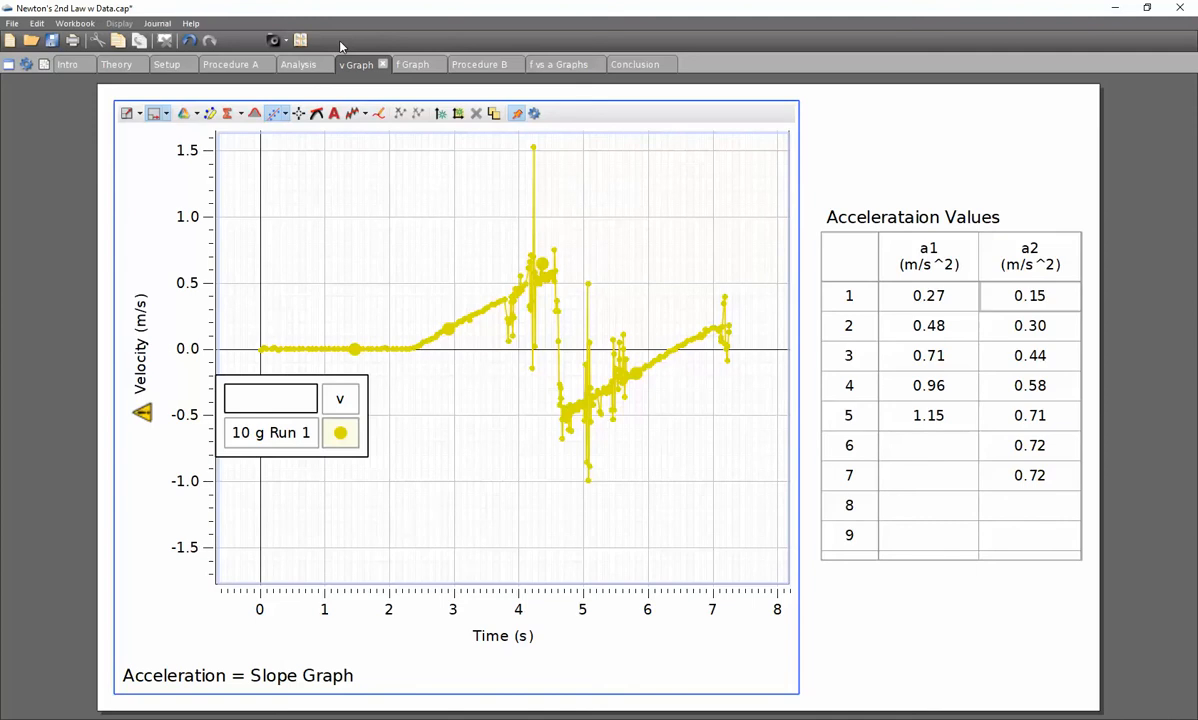
pyautogui.moveTo(328, 40)
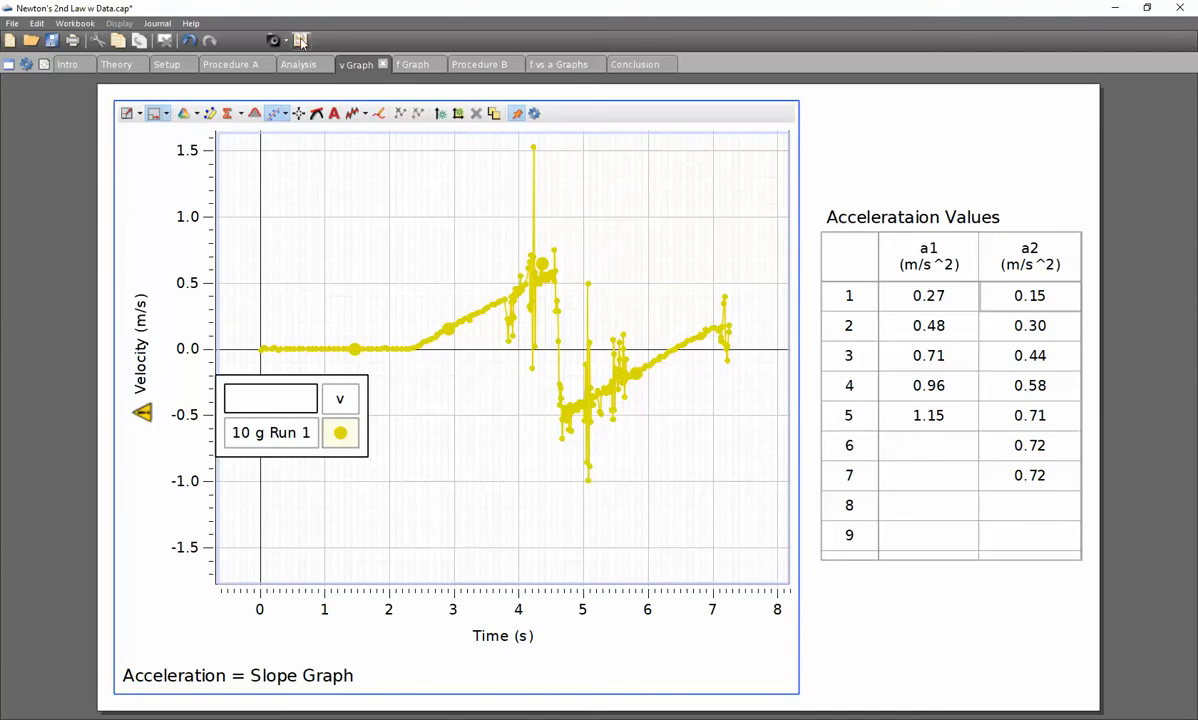
# Step: Show the Journal panel holding the two saved velocity graph snapshots
pyautogui.click(300, 40)
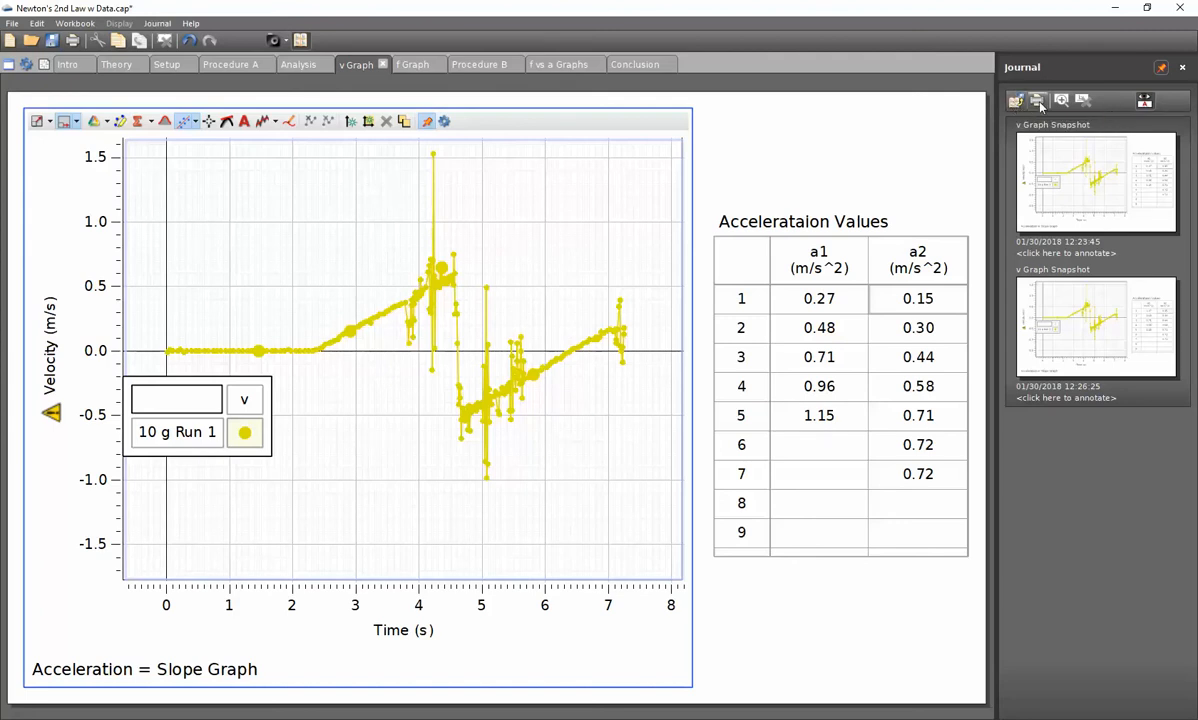
pyautogui.moveTo(1038, 100)
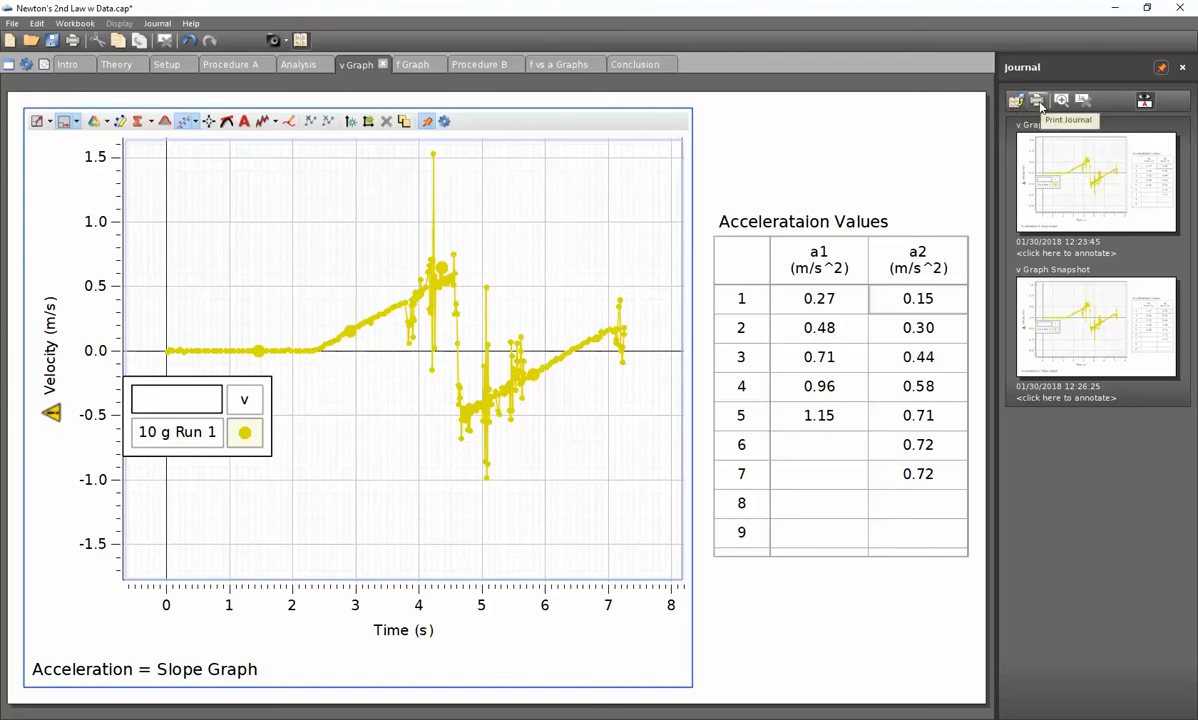
pyautogui.moveTo(1016, 100)
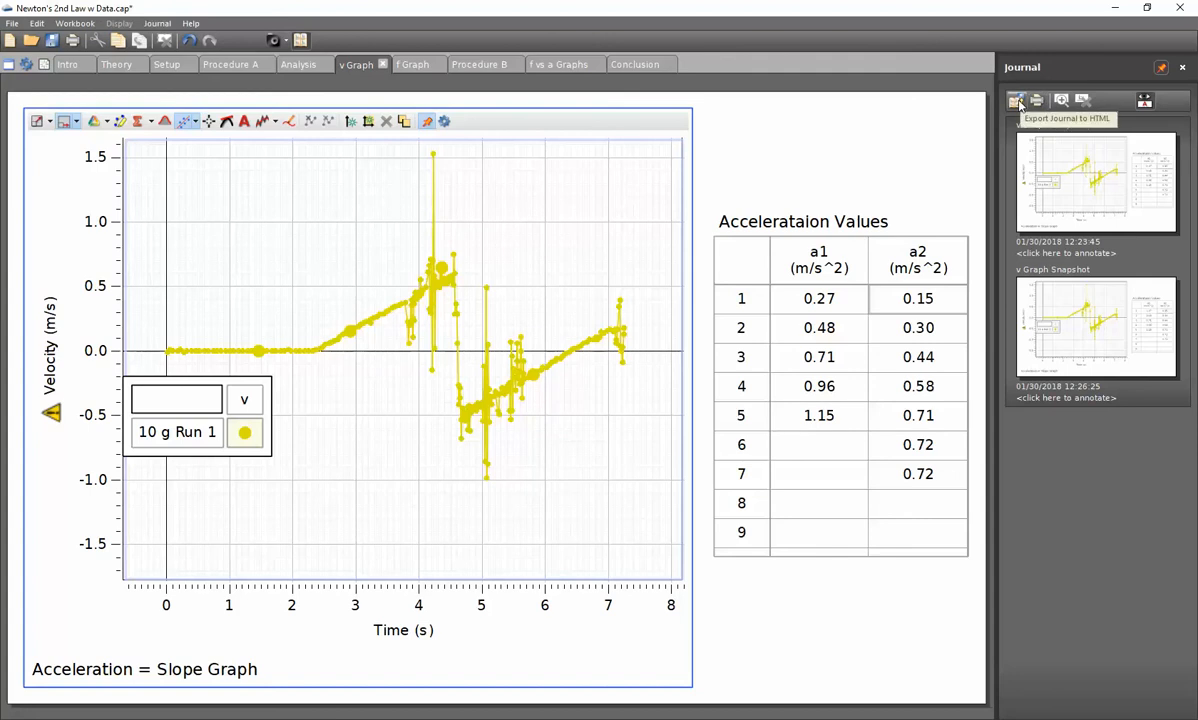
# Step: Start Export Journal to HTML and expand This PC in the folder chooser
pyautogui.click(1018, 100)
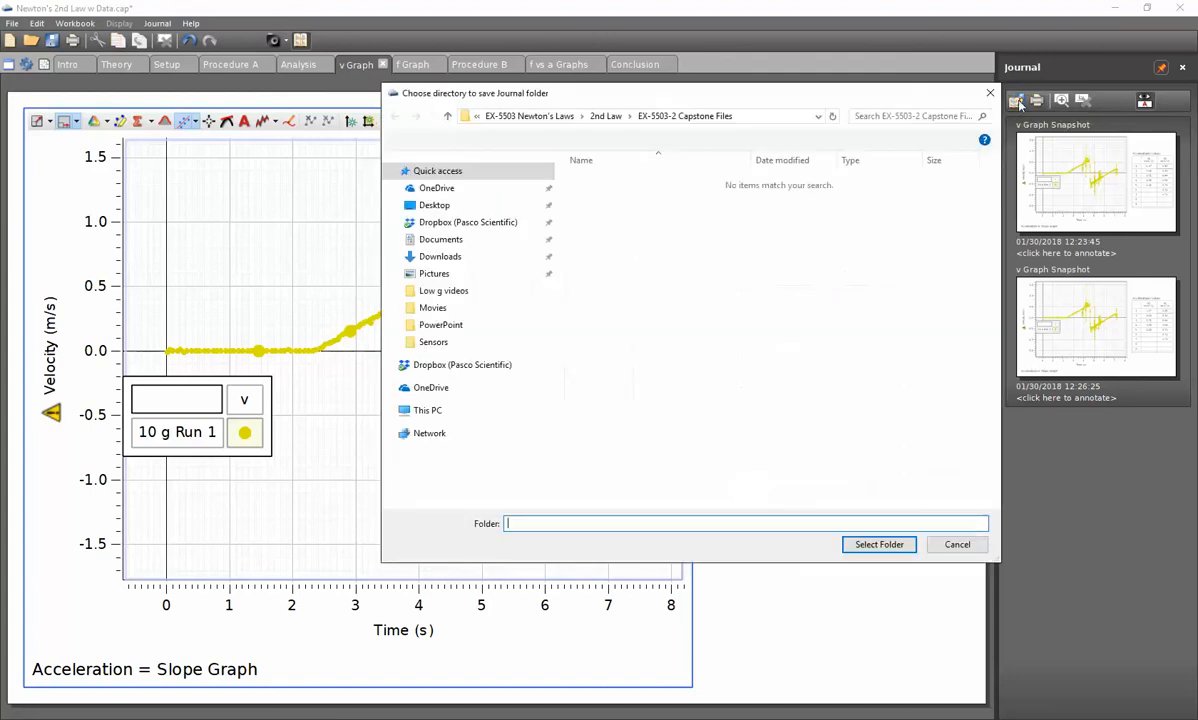
pyautogui.click(428, 410)
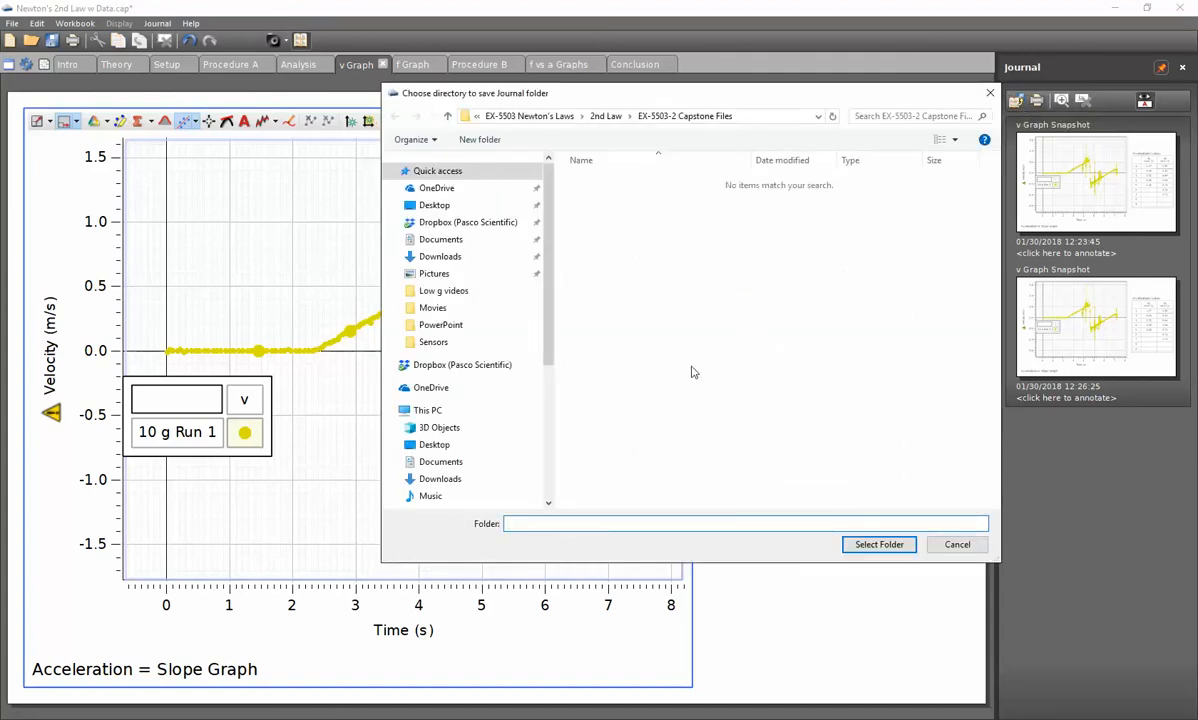
pyautogui.moveTo(670, 362)
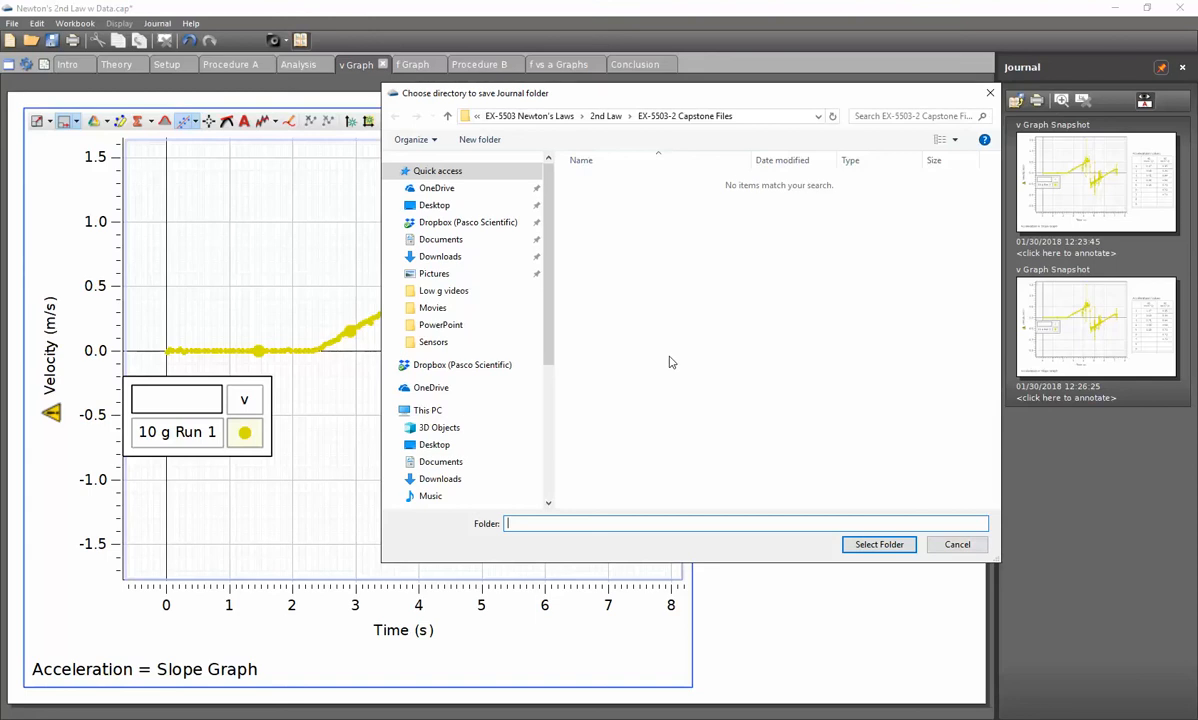
pyautogui.moveTo(686, 380)
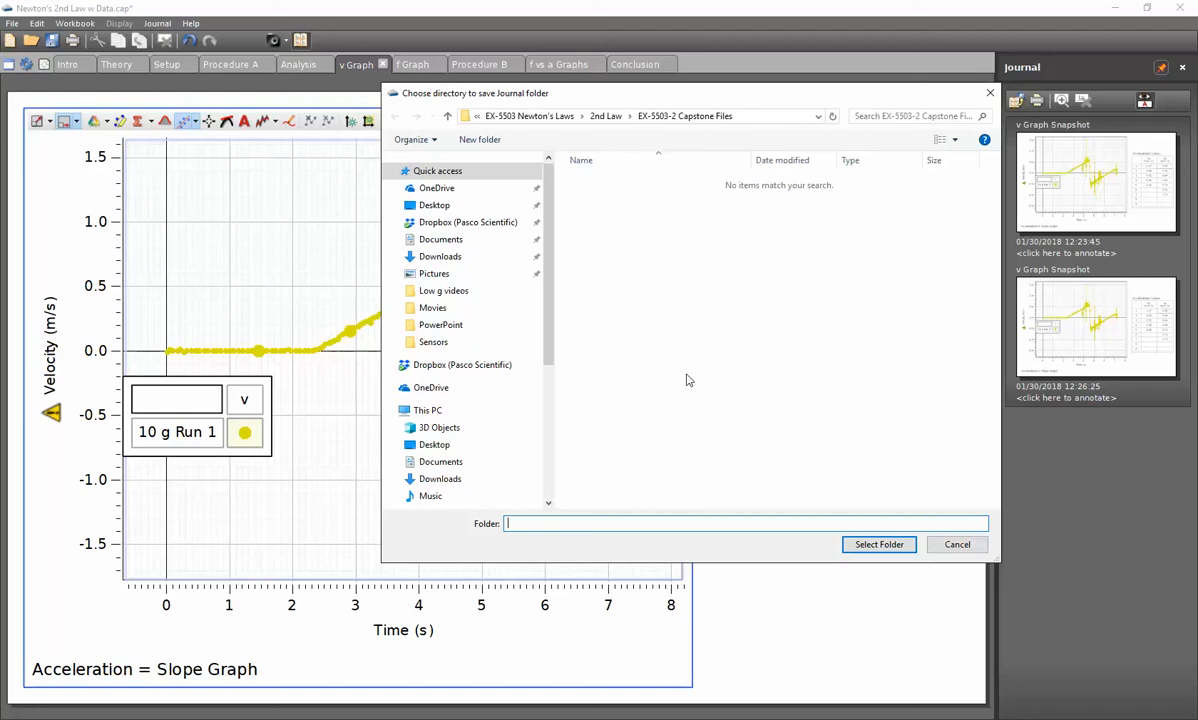